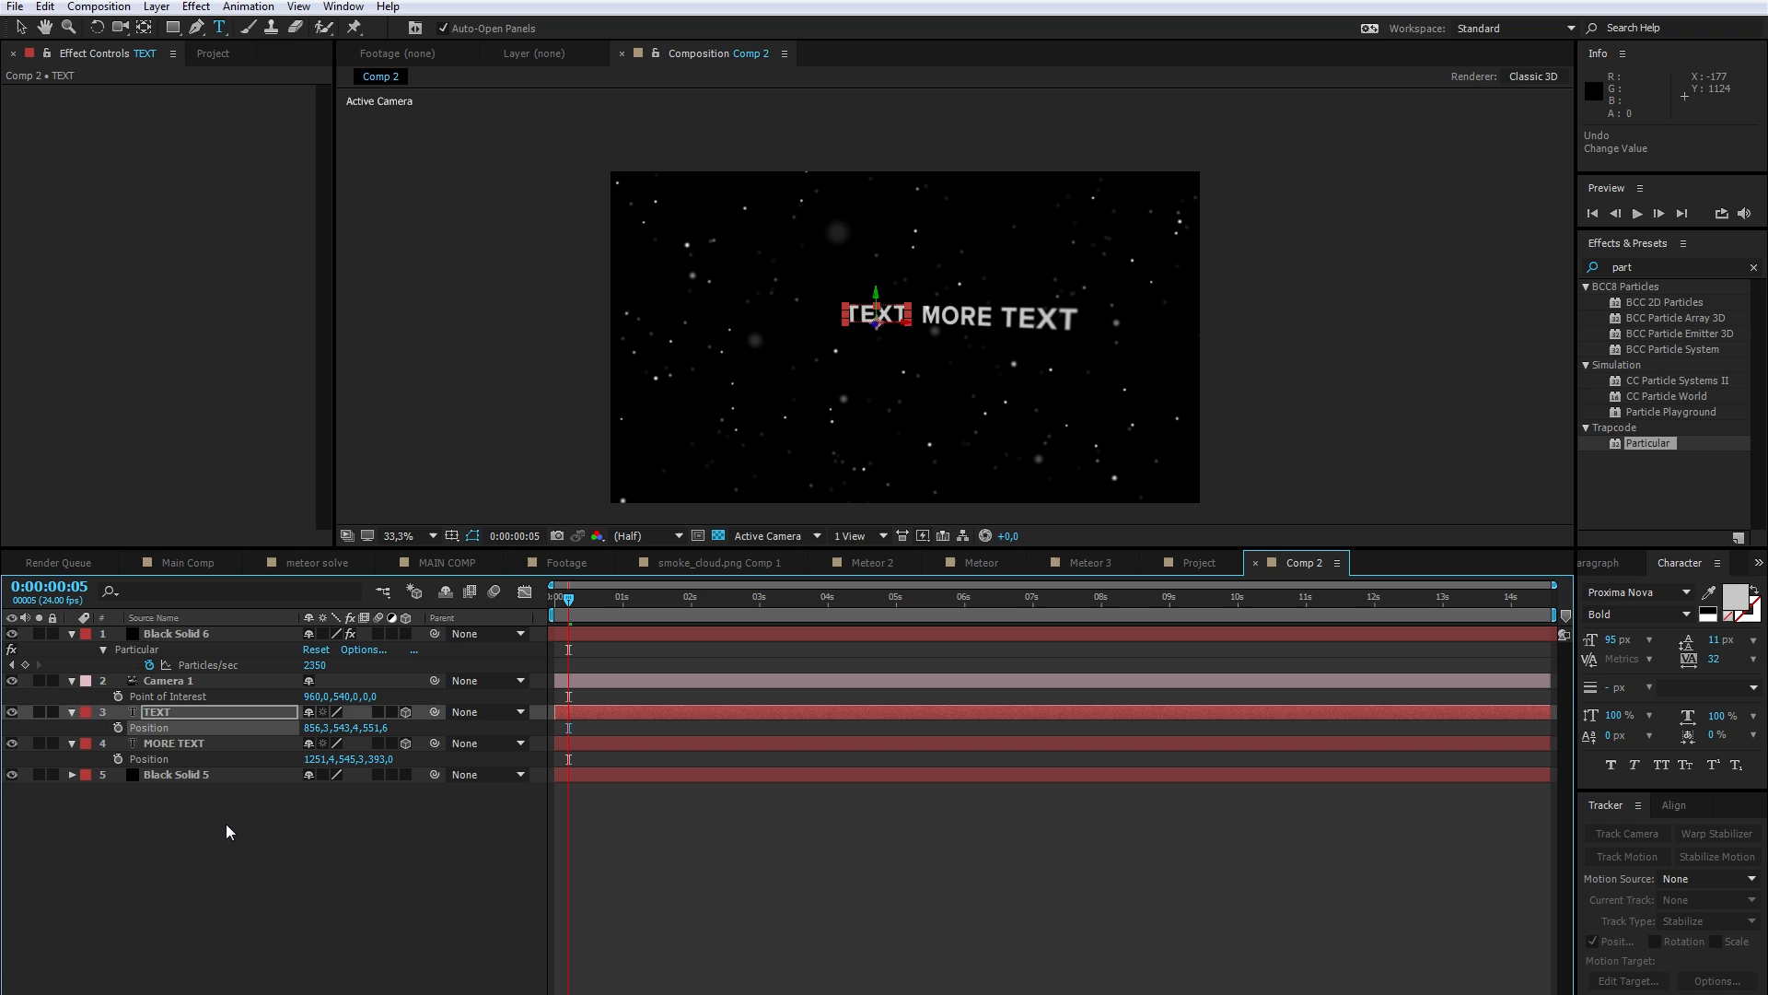
Step: Start creating a new camera from the composition menu, then cancel it
{"action": "right_click", "coordinate": [229, 832]}
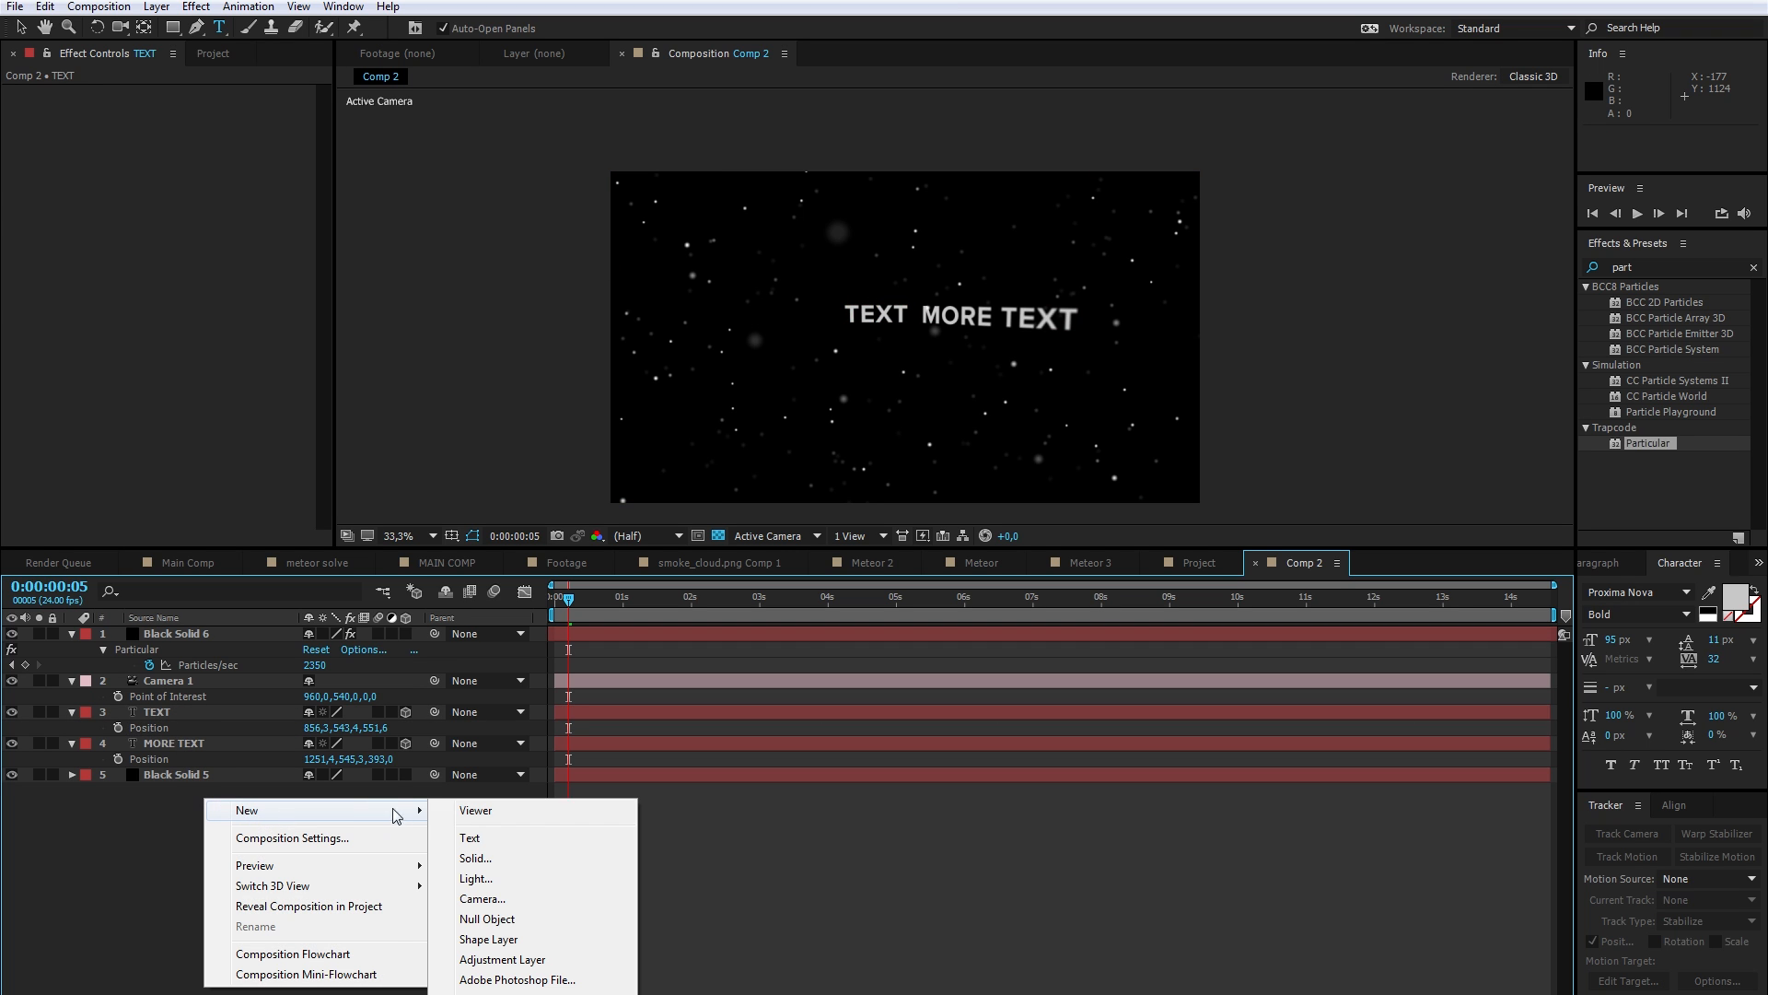
{"action": "left_click", "coordinate": [483, 897]}
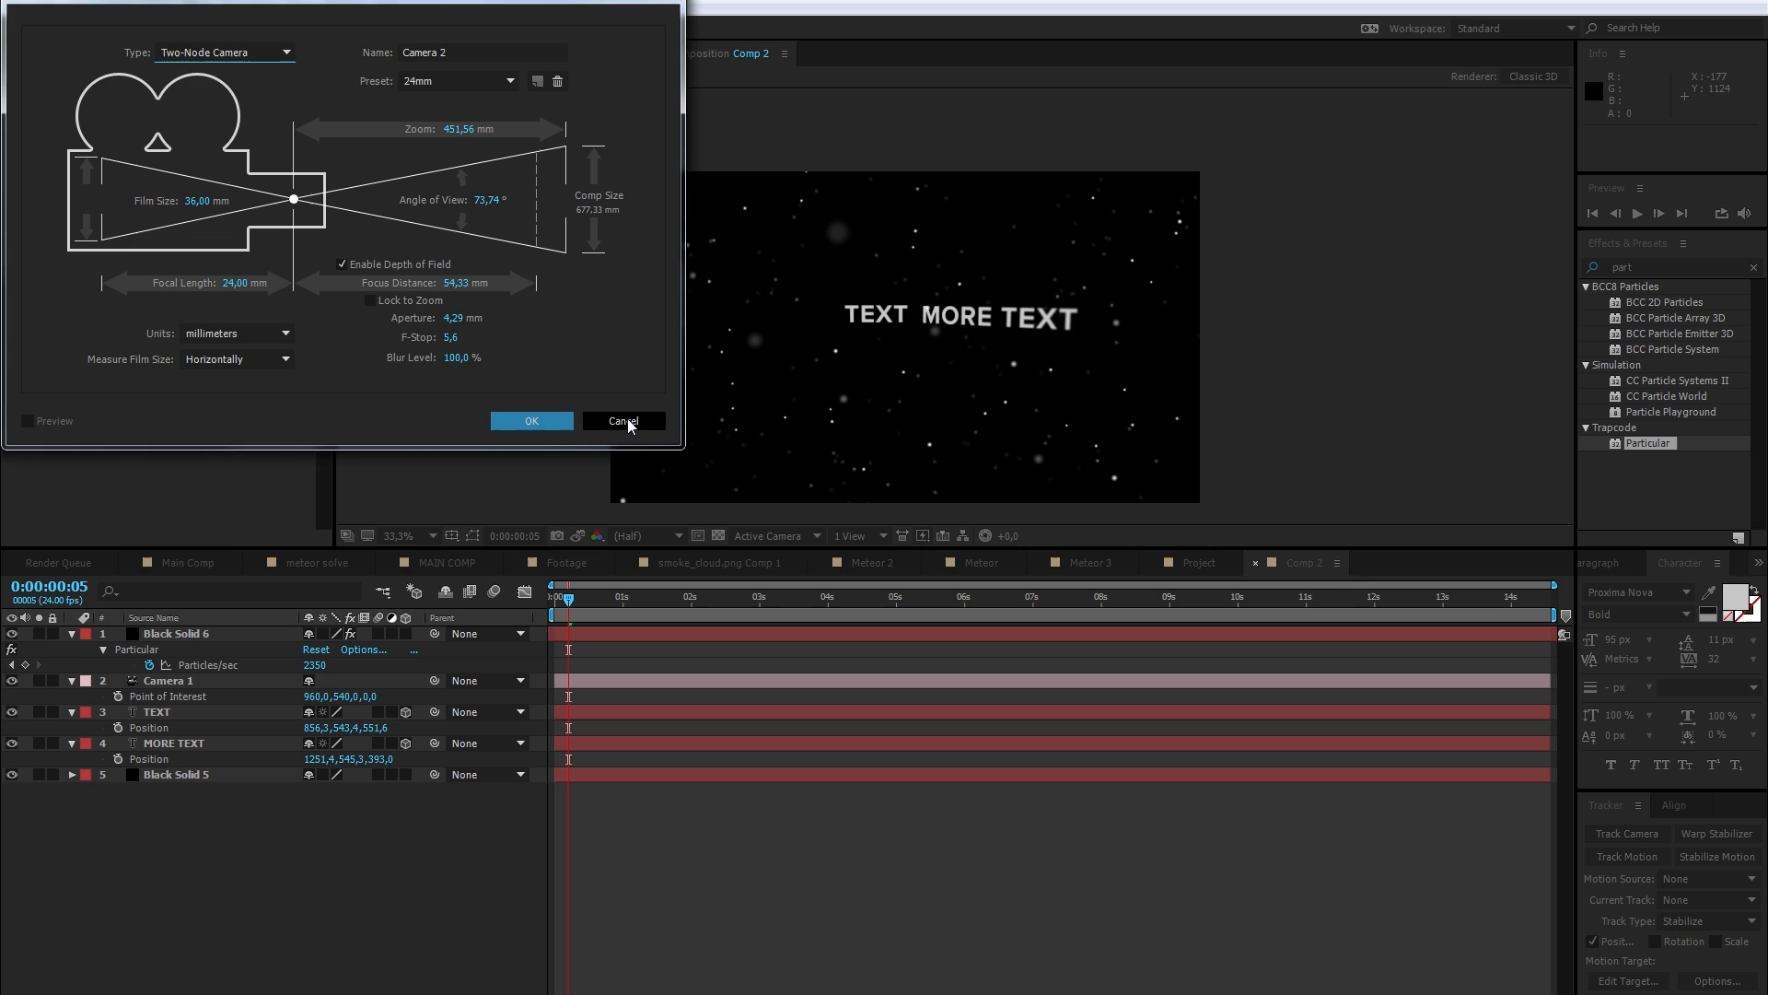
{"action": "left_click", "coordinate": [623, 420]}
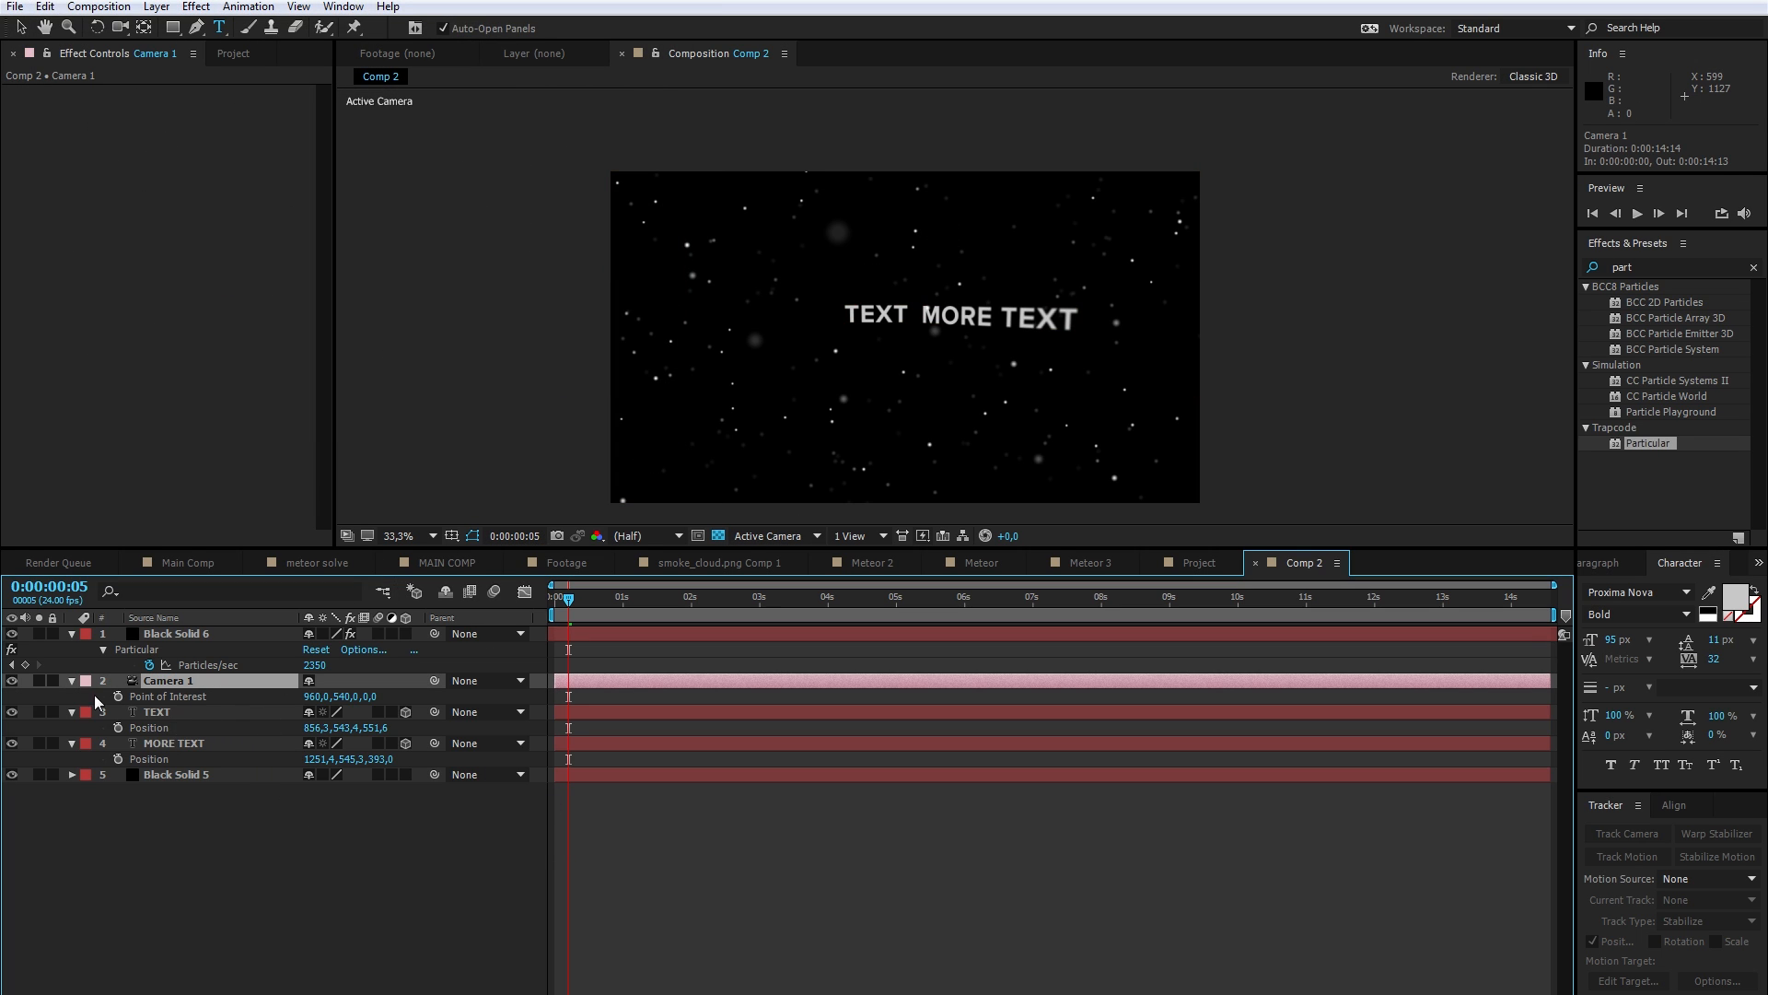
Step: Select both the Camera 1 and MORE TEXT layers together
{"action": "left_click", "coordinate": [156, 712]}
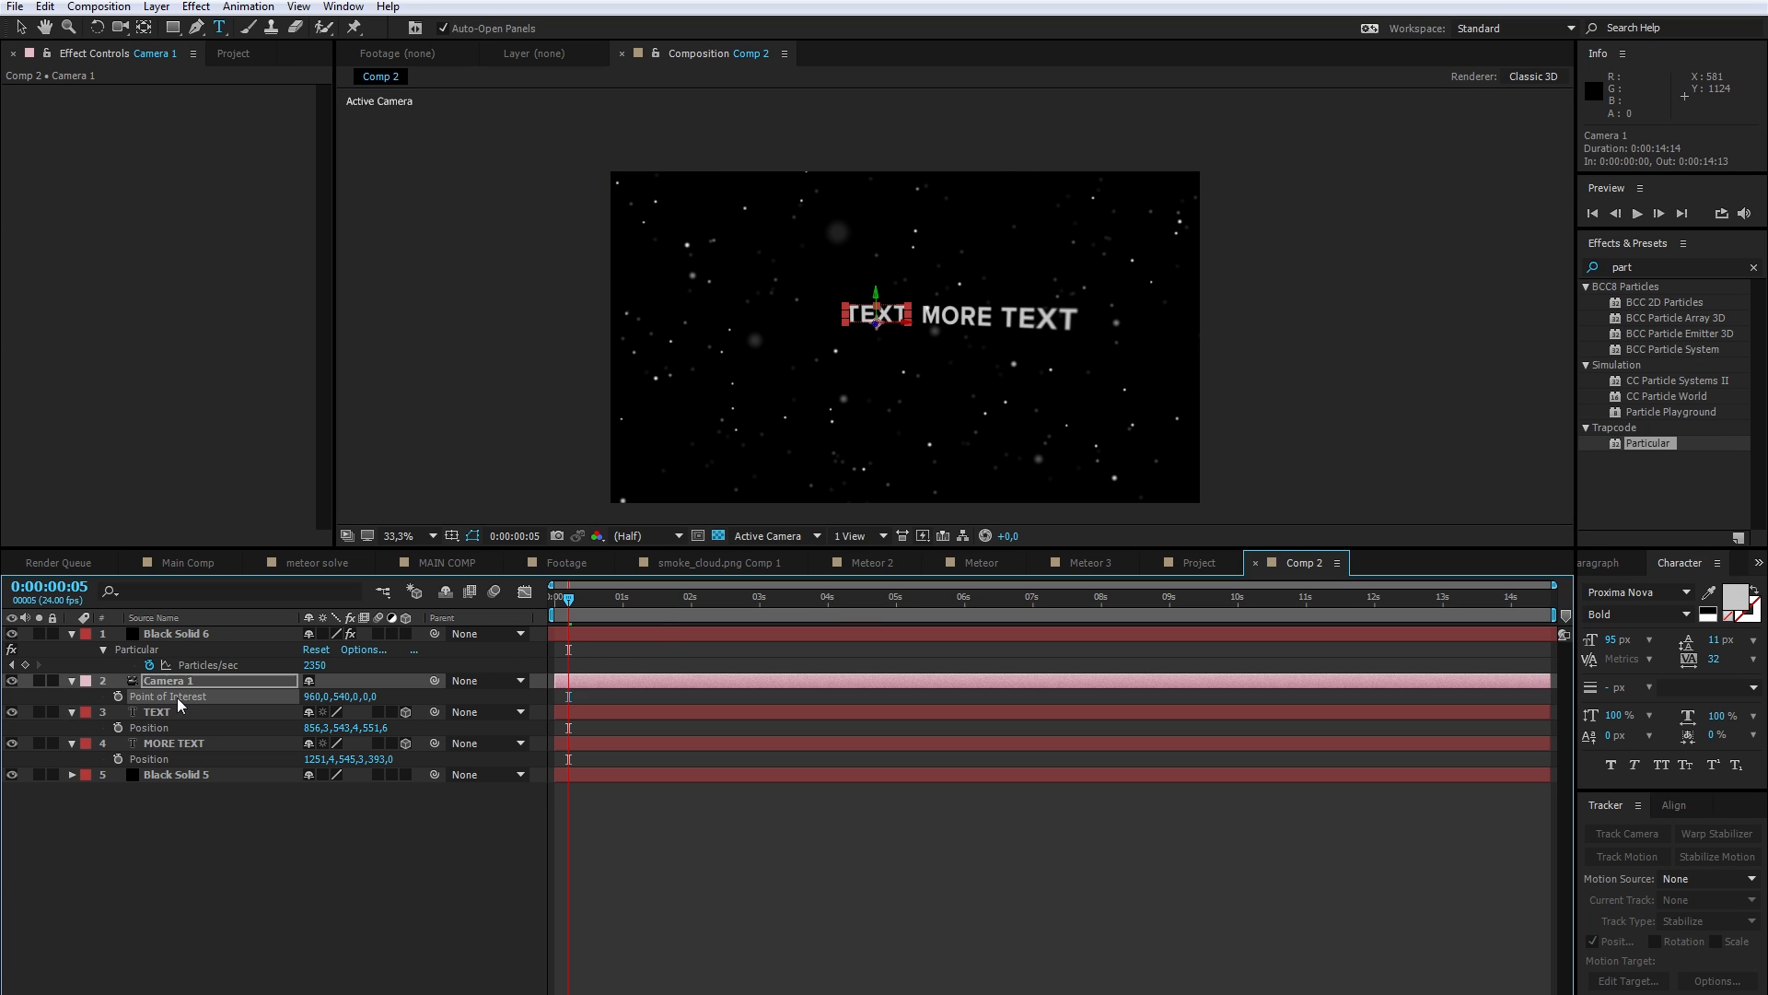
{"action": "left_click", "coordinate": [174, 743]}
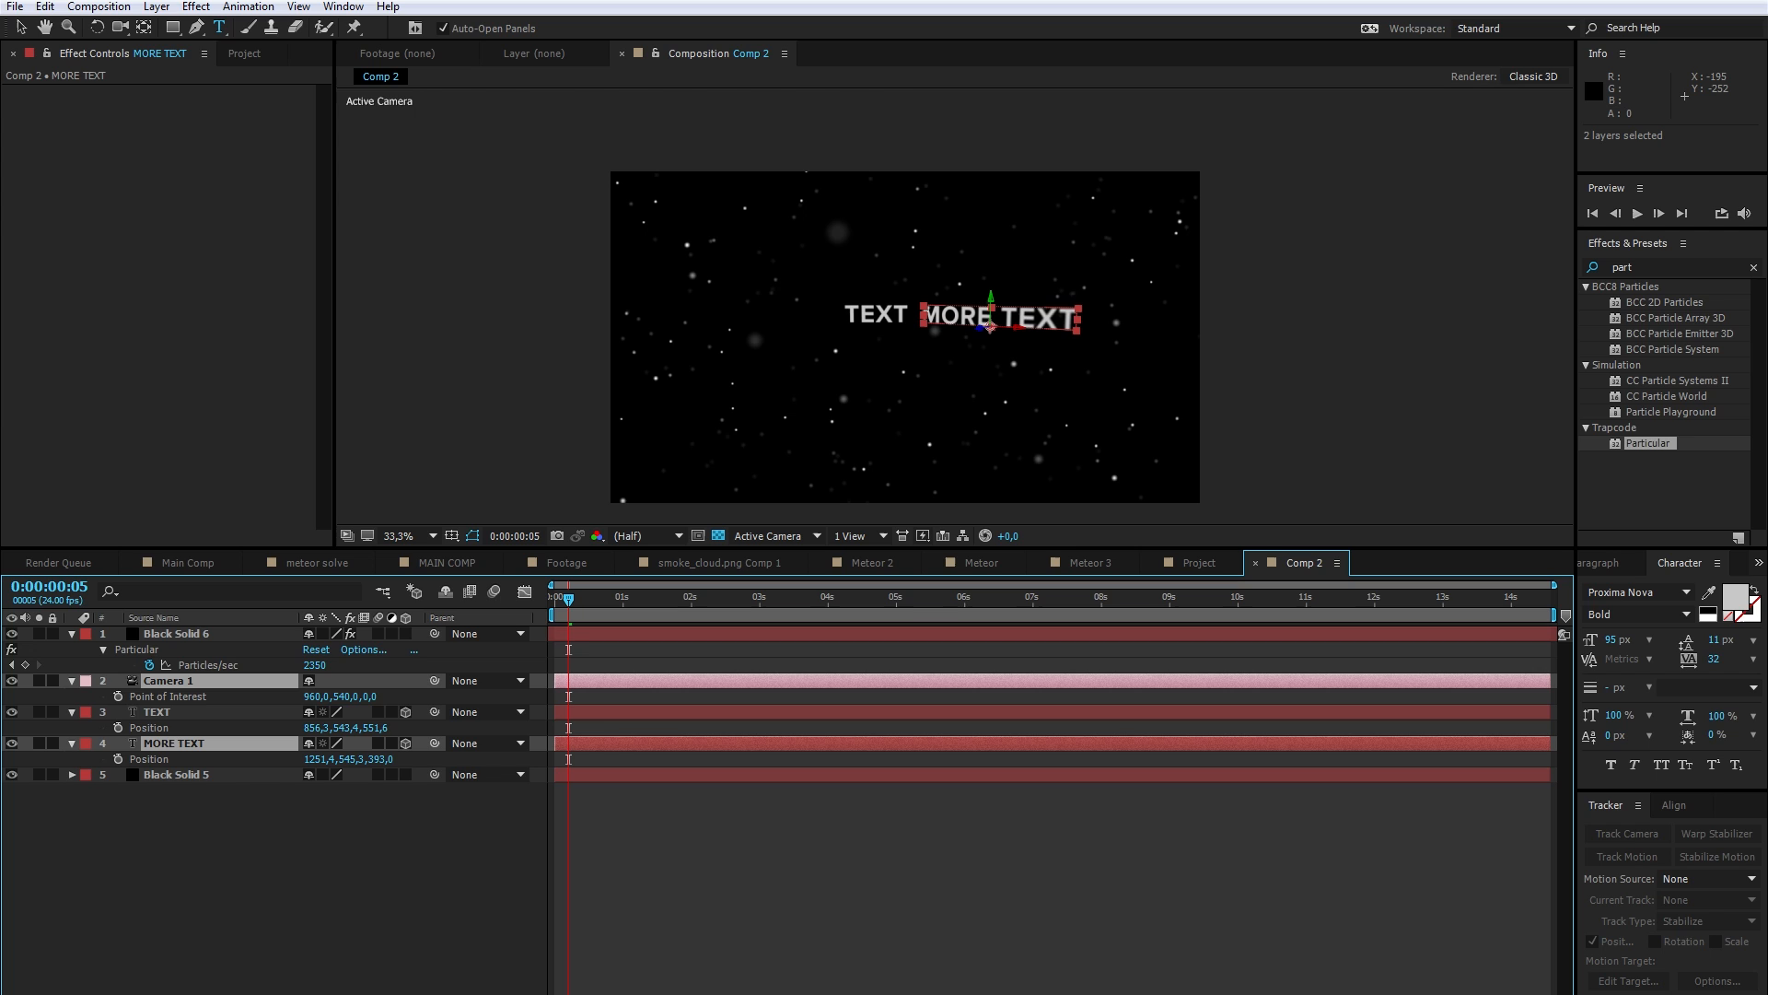
{"action": "left_click", "coordinate": [164, 6]}
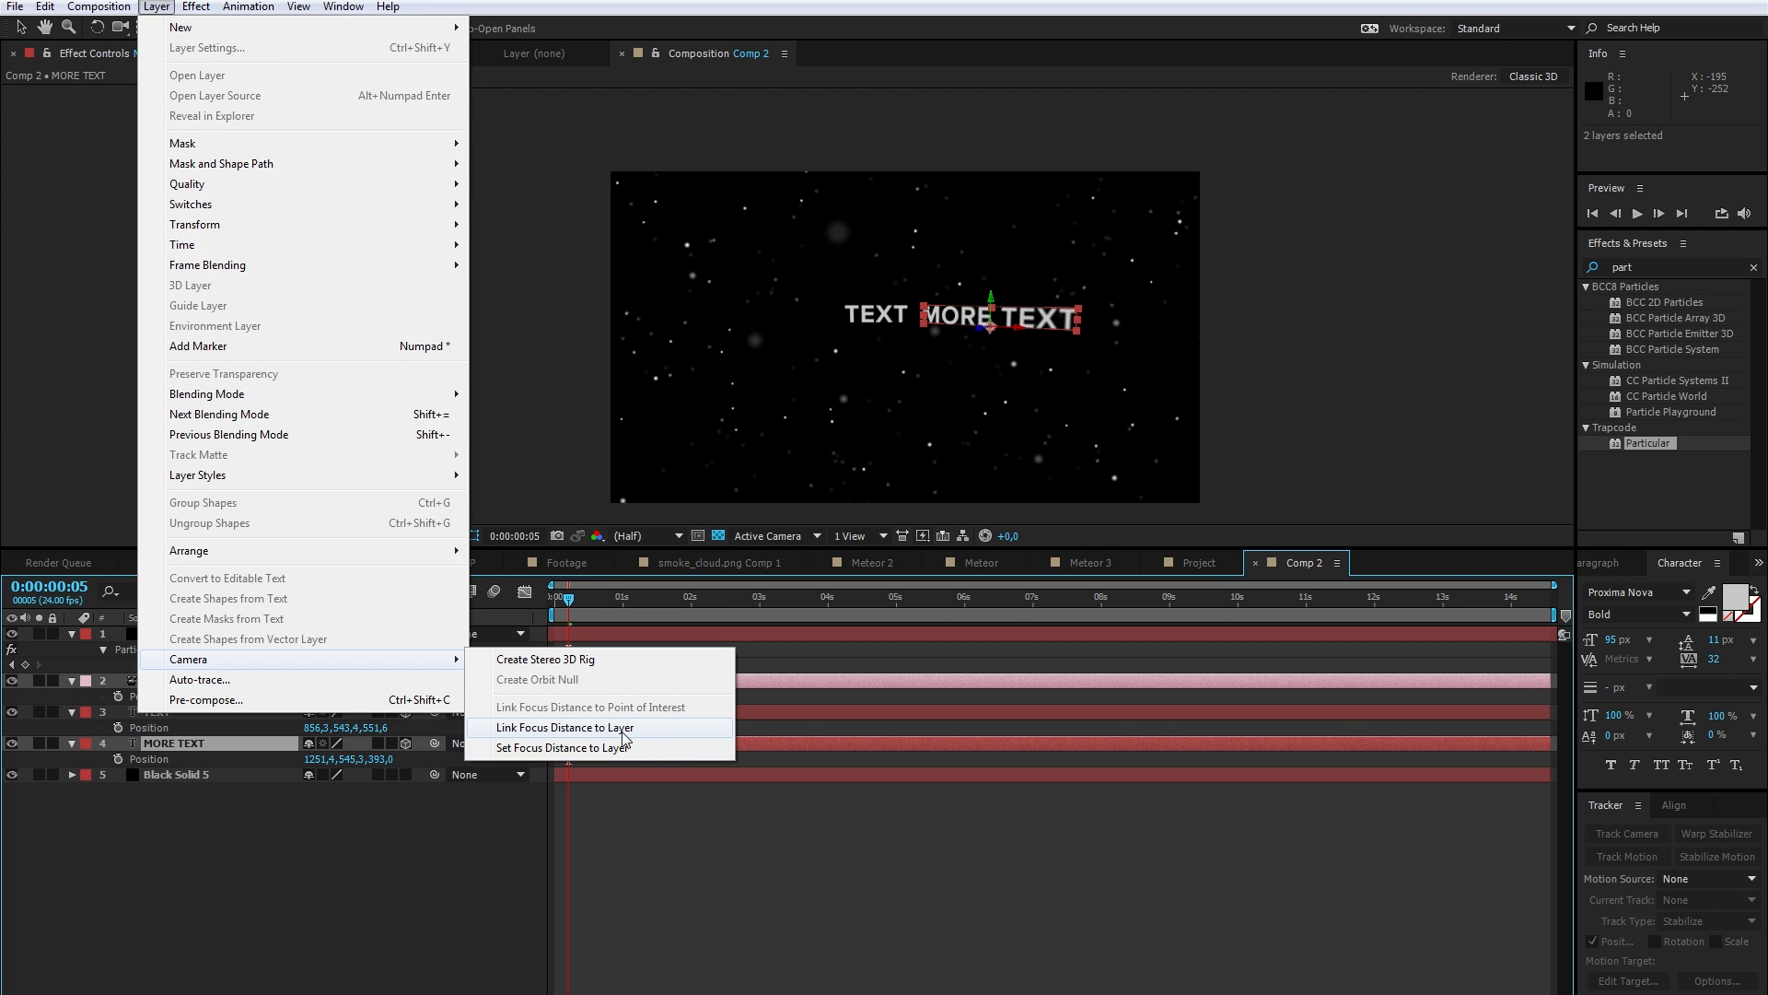
{"action": "mouse_move", "coordinate": [647, 736]}
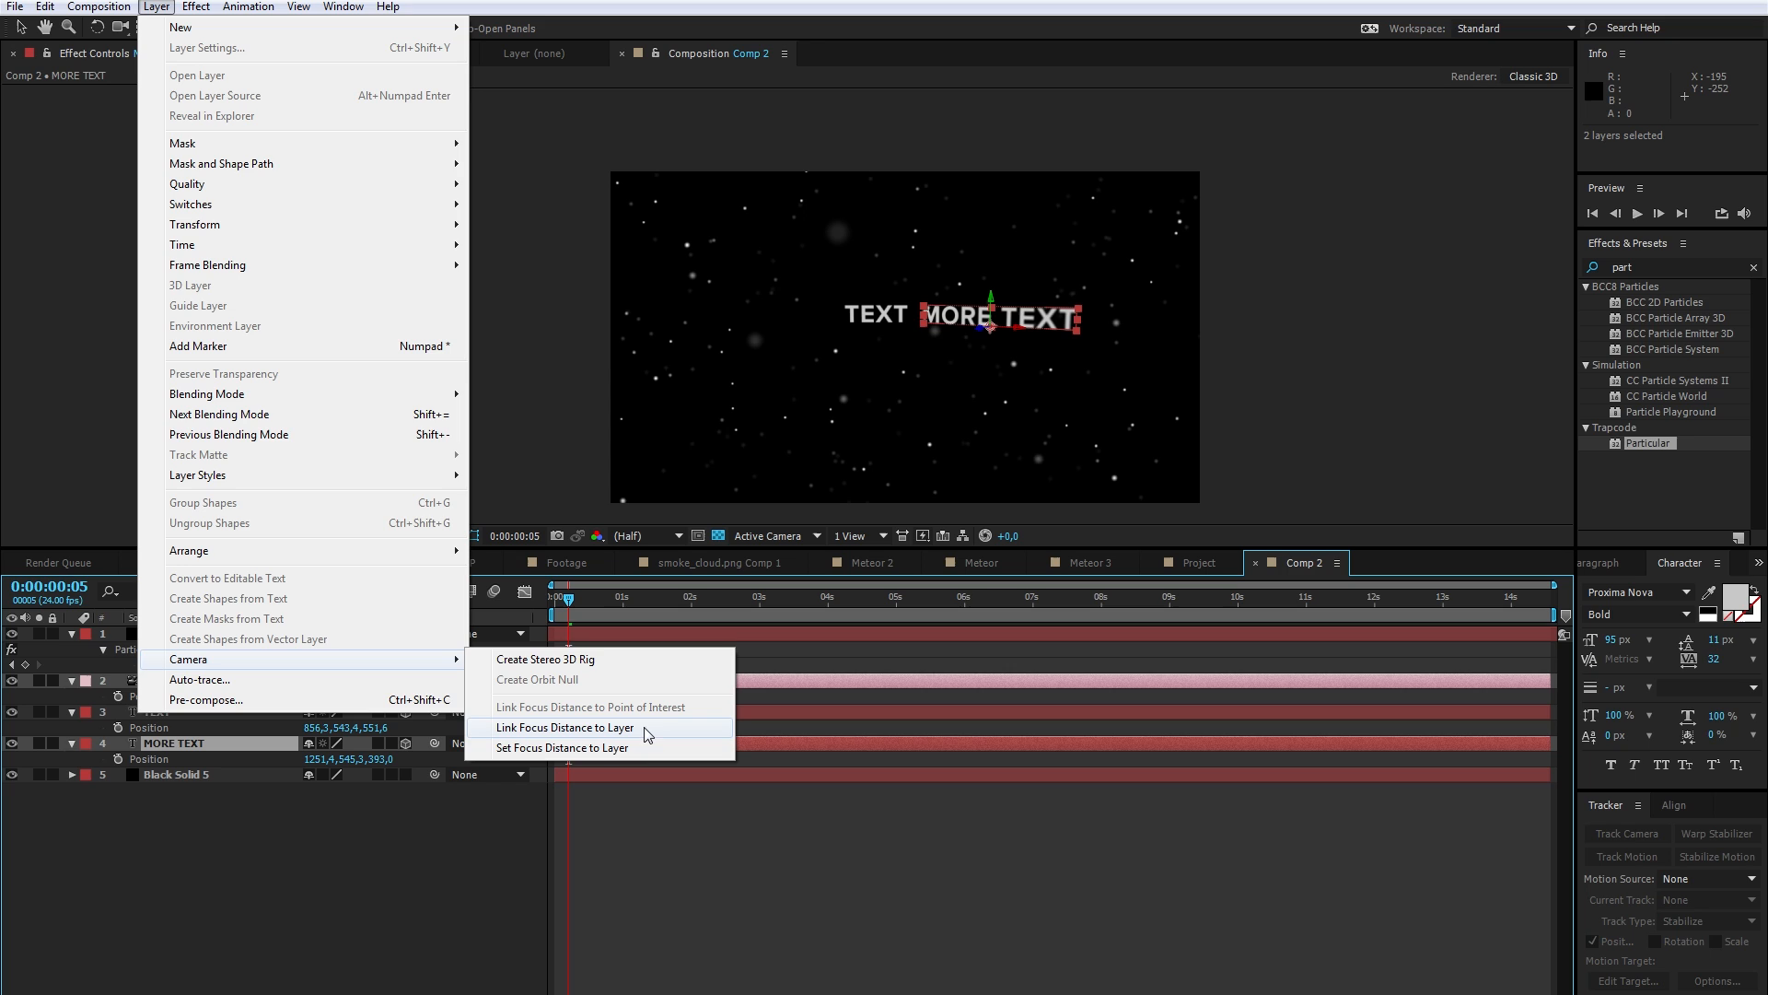
Step: Link Camera 1's focus distance to MORE TEXT, overriding the old expression, then select only MORE TEXT
{"action": "left_click", "coordinate": [565, 727]}
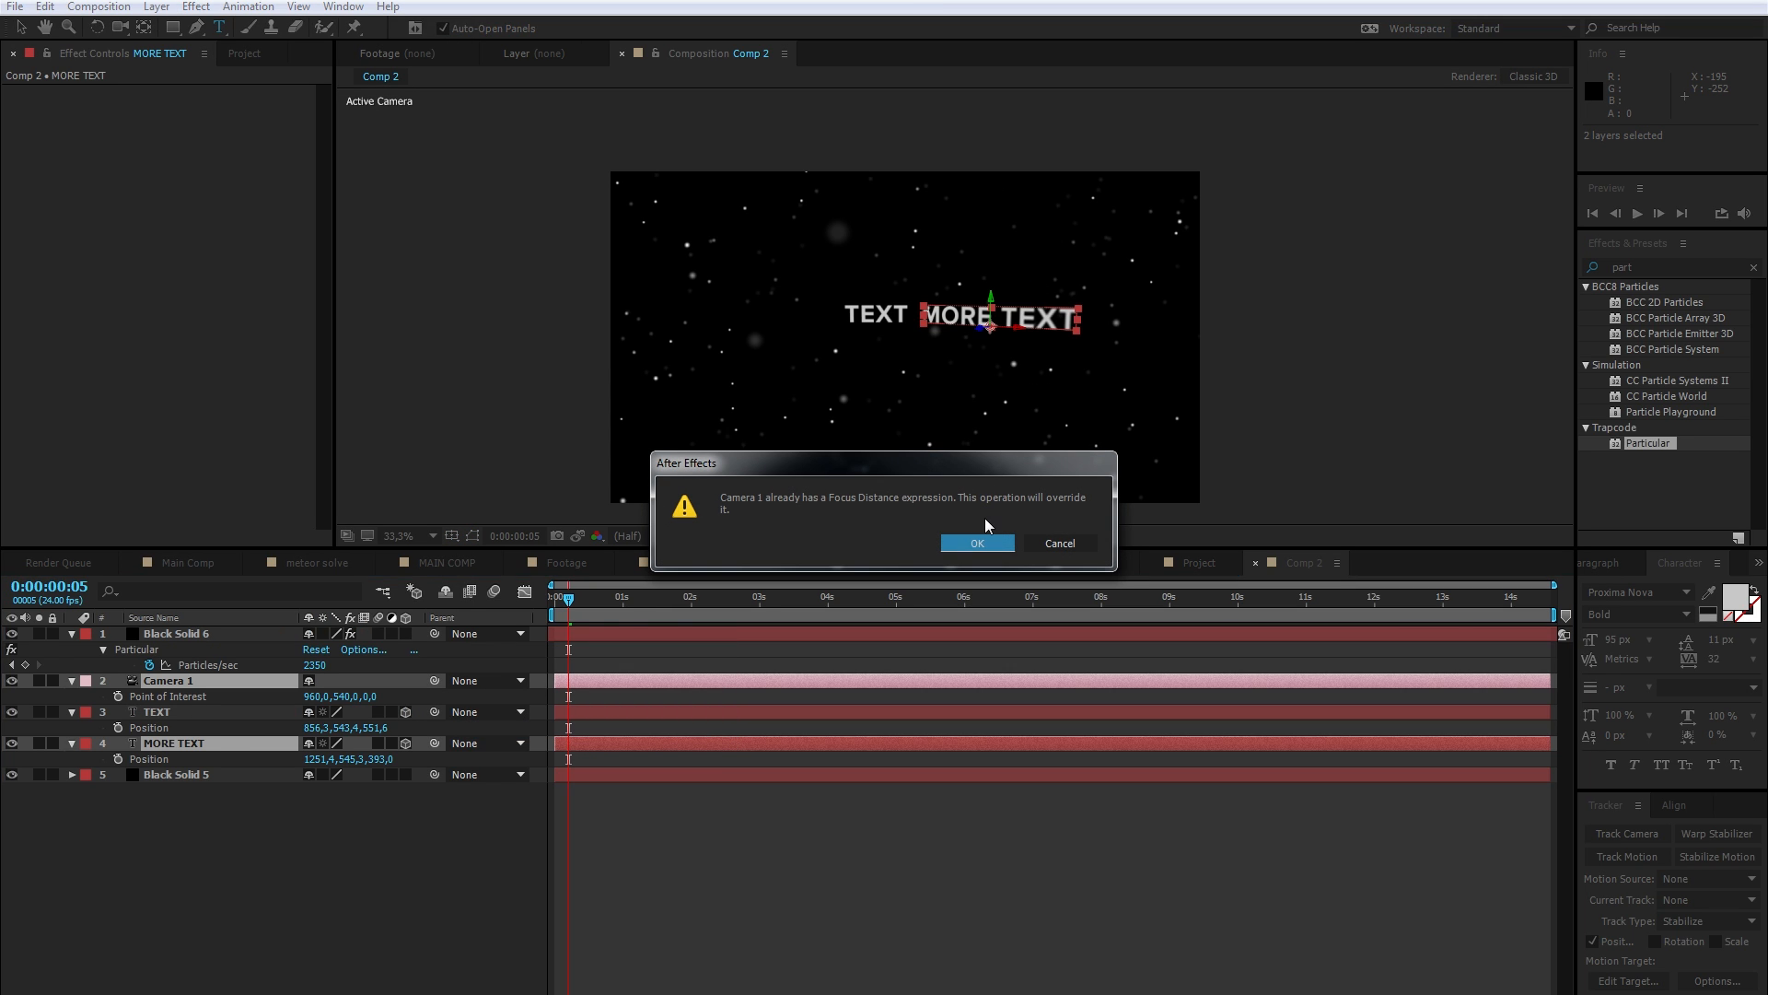
{"action": "left_click", "coordinate": [977, 542]}
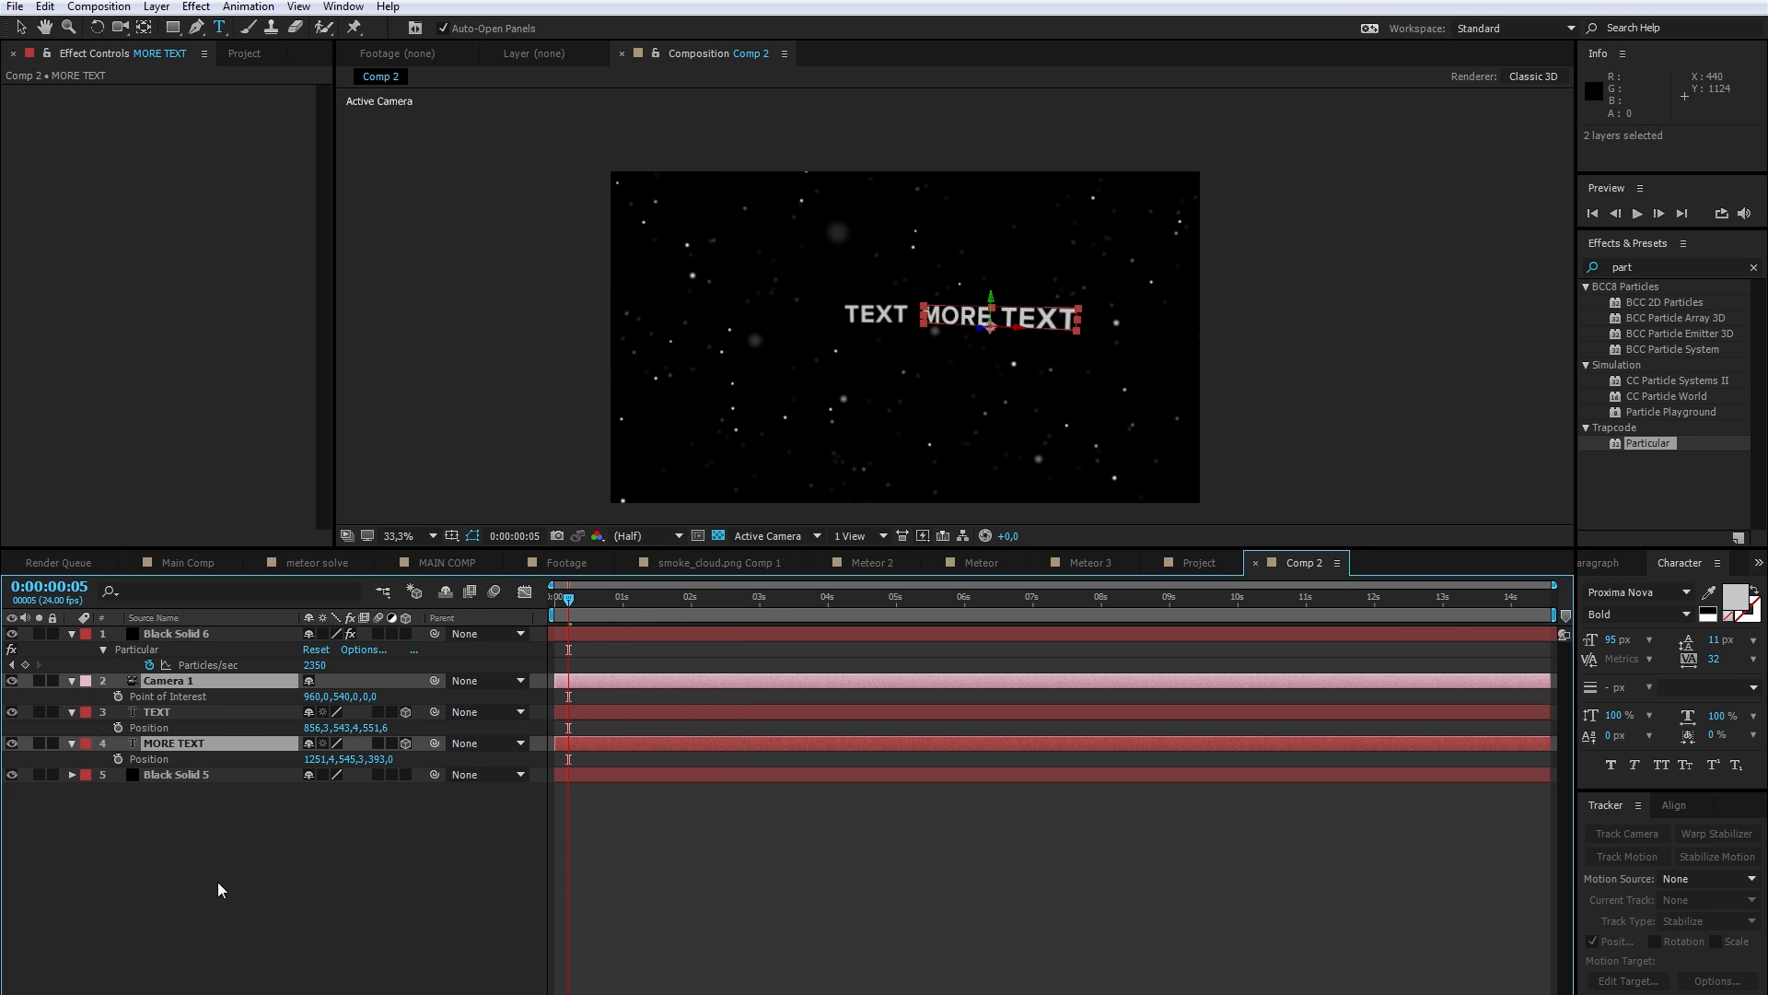
{"action": "left_click", "coordinate": [173, 742]}
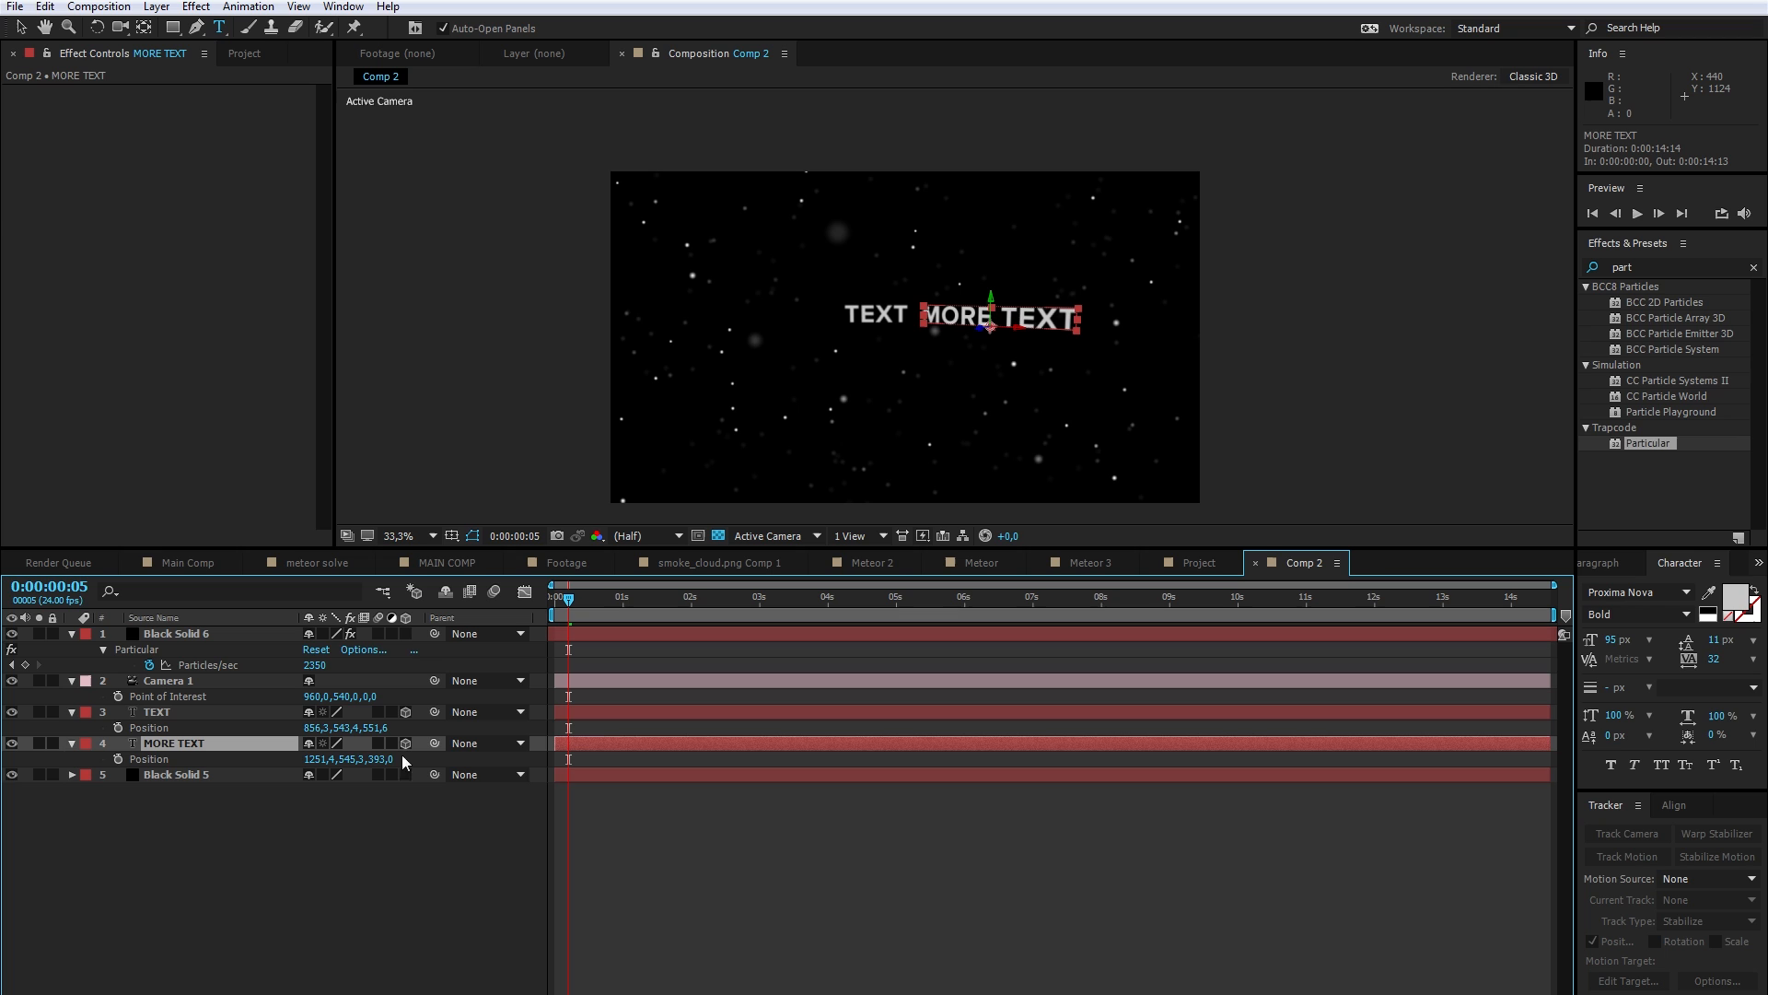